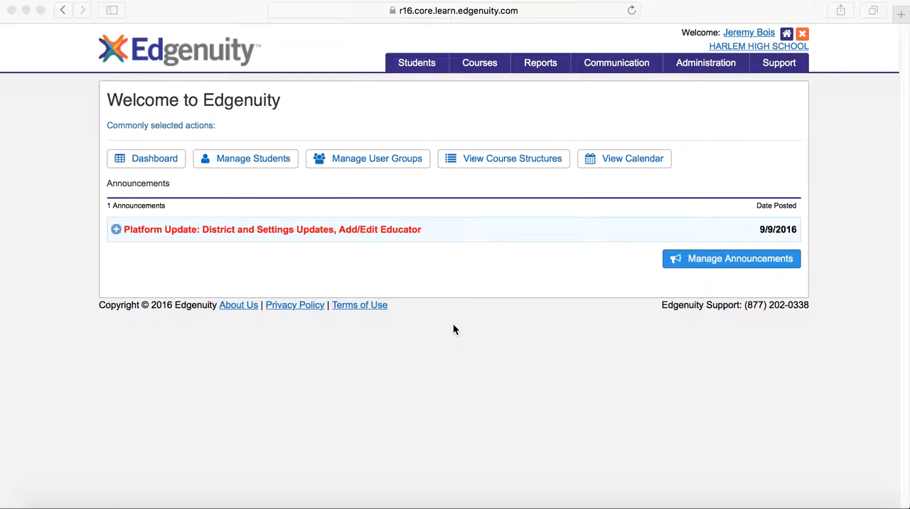
mouse_move(447, 327)
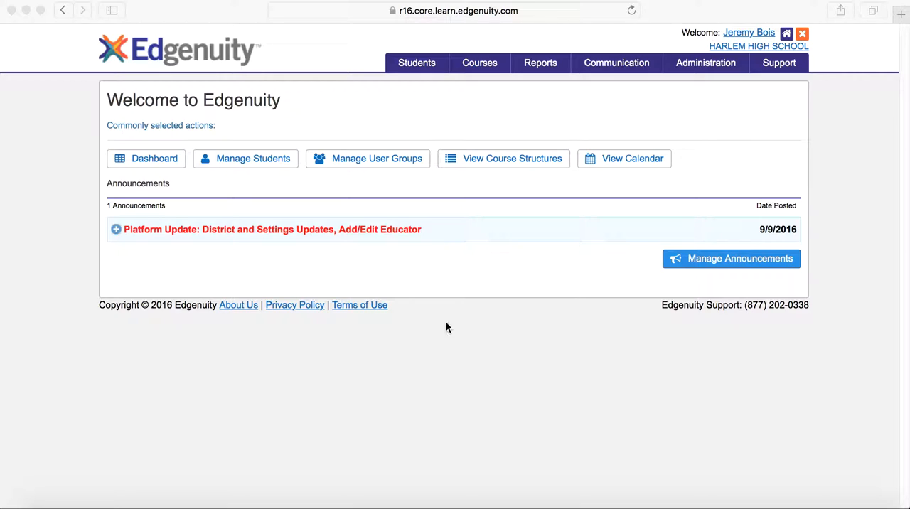
mouse_move(387, 266)
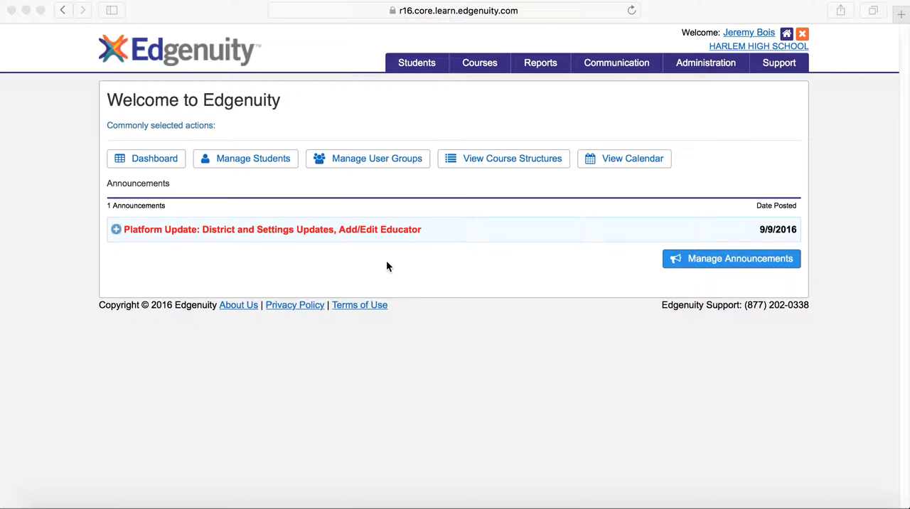
mouse_move(397, 105)
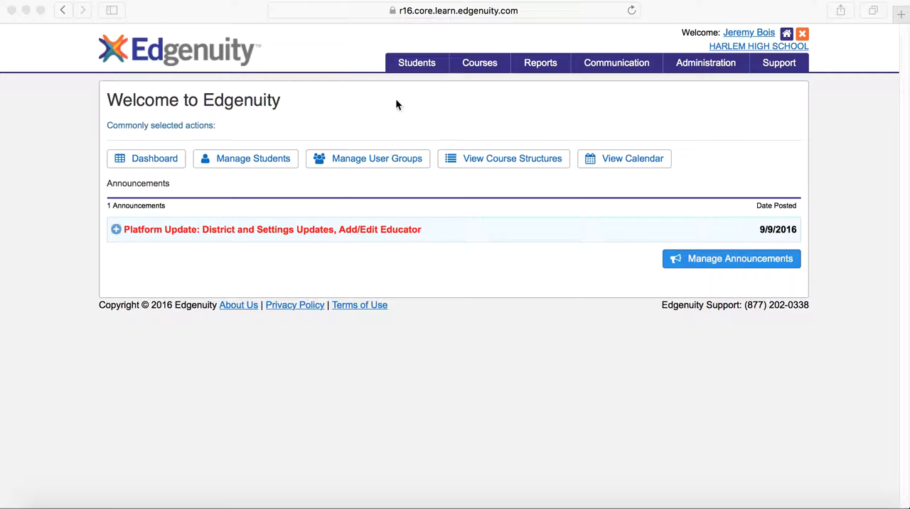
mouse_move(292, 119)
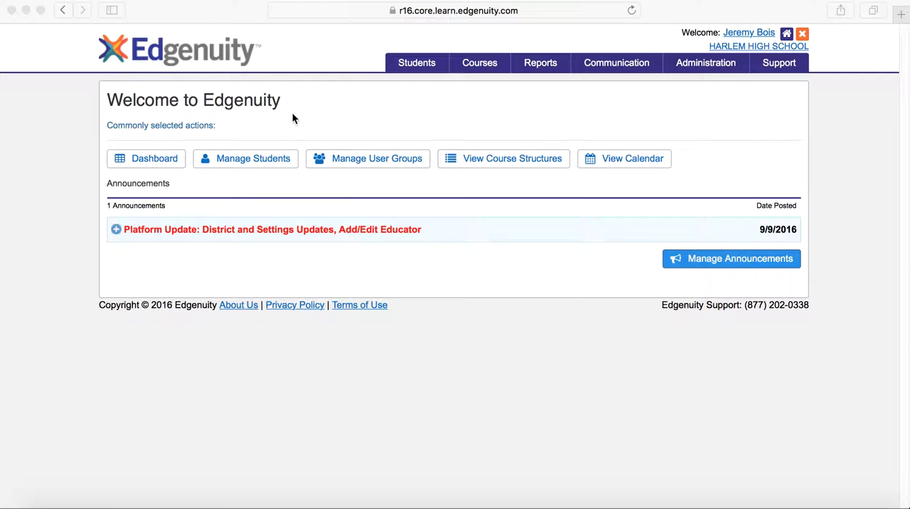
mouse_move(375, 79)
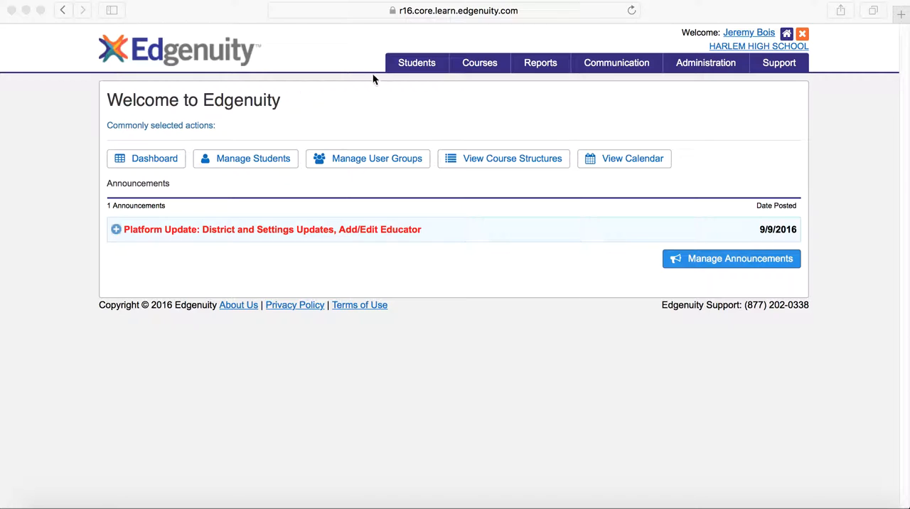
Go to Manage Students, filter the roster to last names starting with L, and show page 2.
left_click(416, 62)
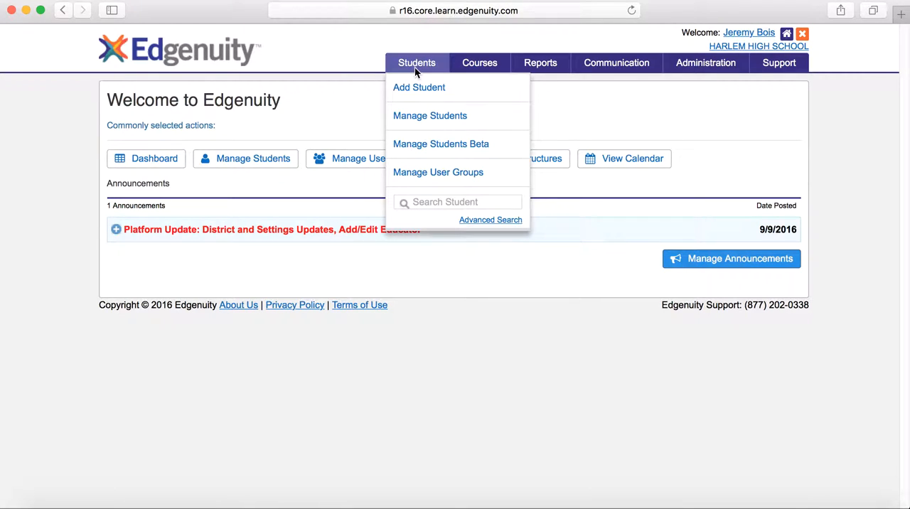
left_click(429, 115)
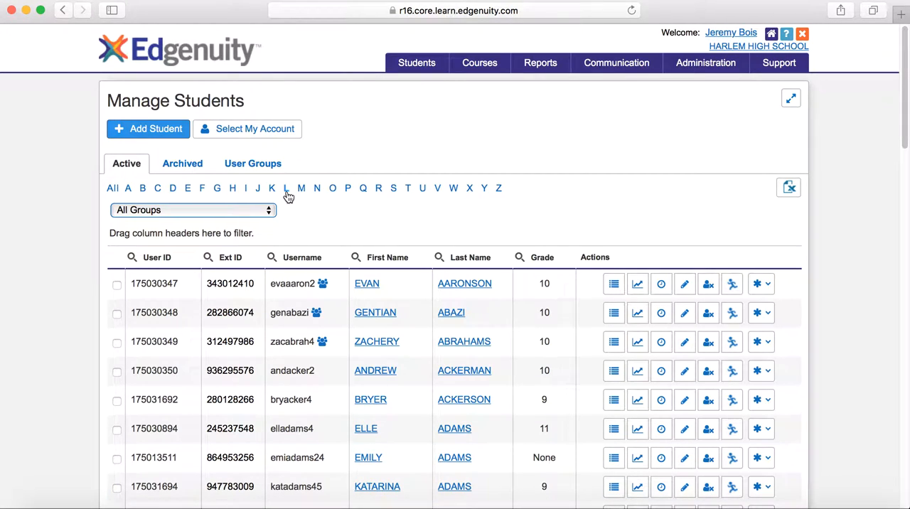
scroll("down", 3)
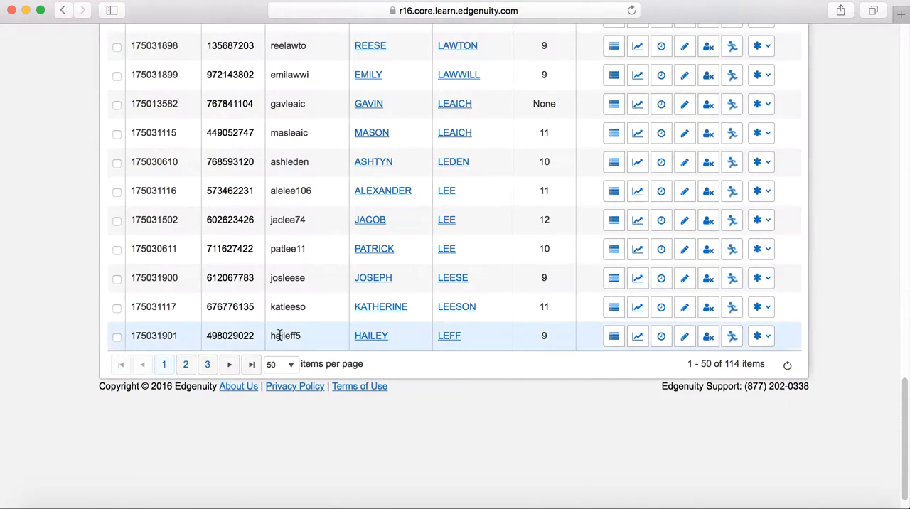
left_click(229, 364)
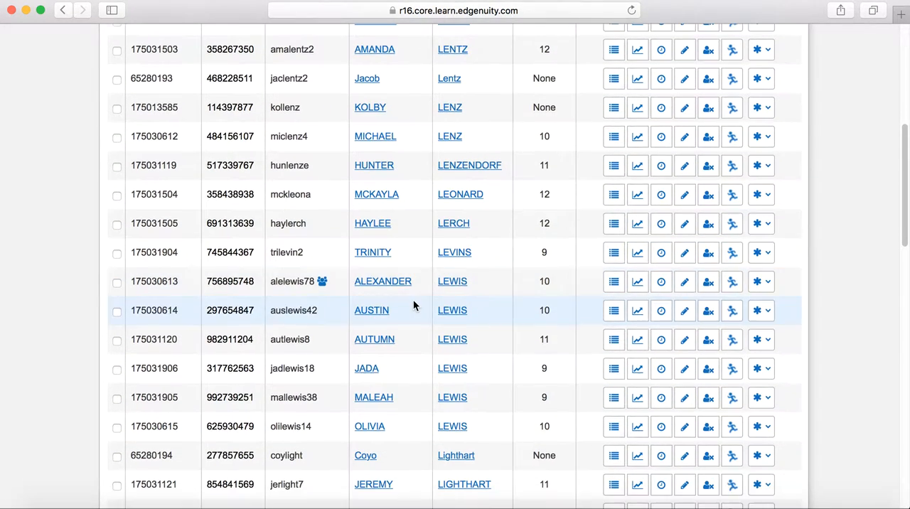
scroll("down", 3)
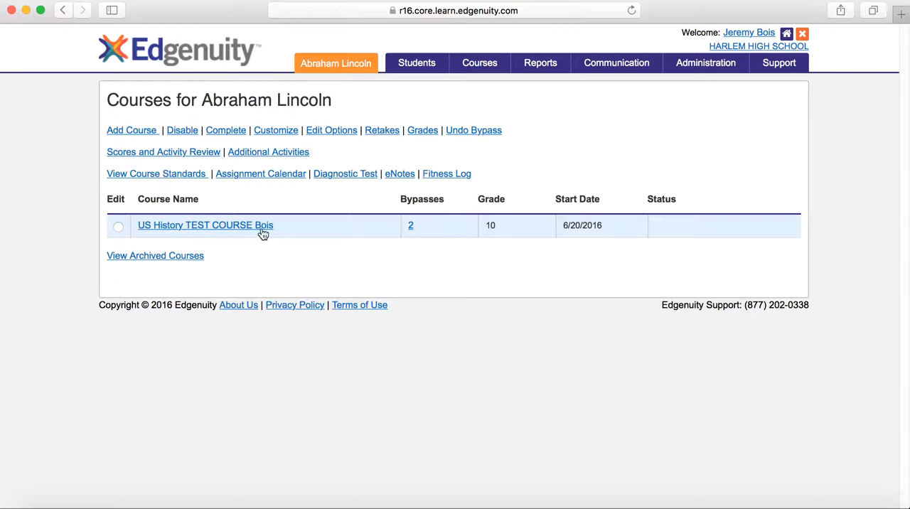
mouse_move(269, 272)
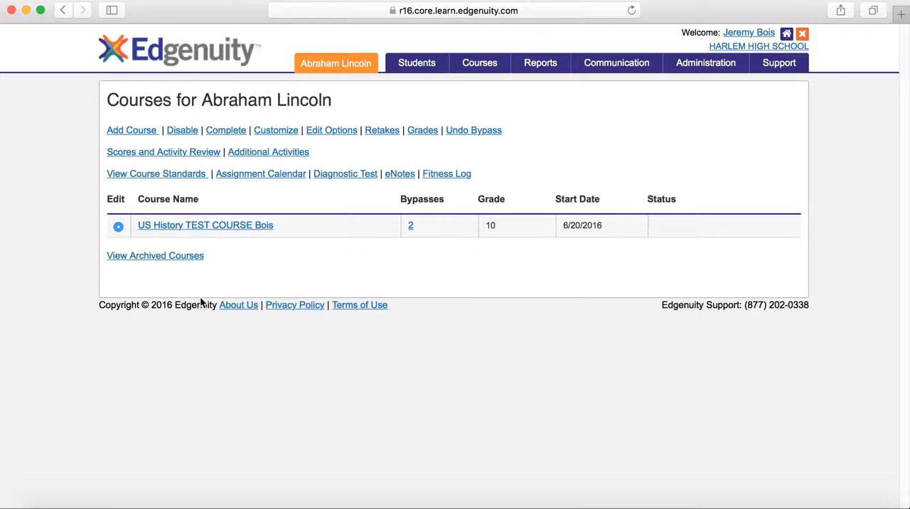
Start customizing Abraham Lincoln's US History TEST COURSE Bois.
left_click(276, 130)
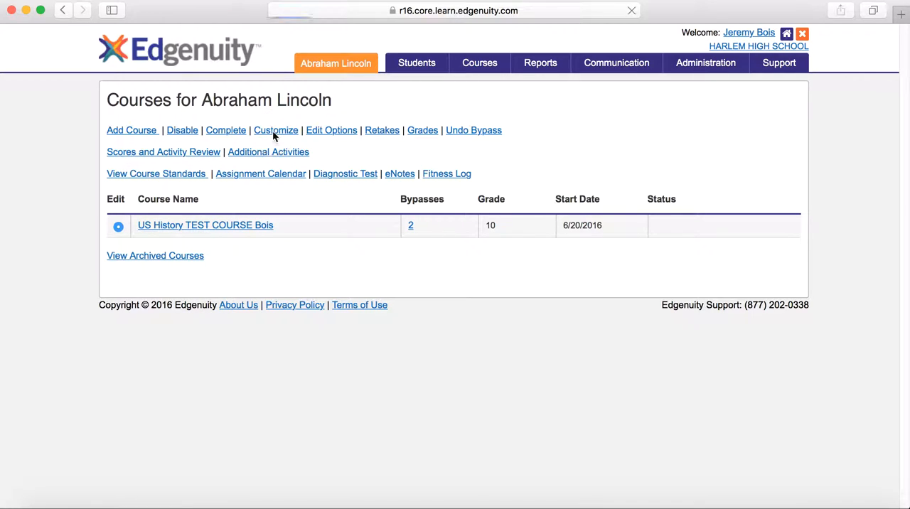
Scroll the Customize Course outline past Progressivism and Reform down to the Cumulative Exam.
left_click(276, 130)
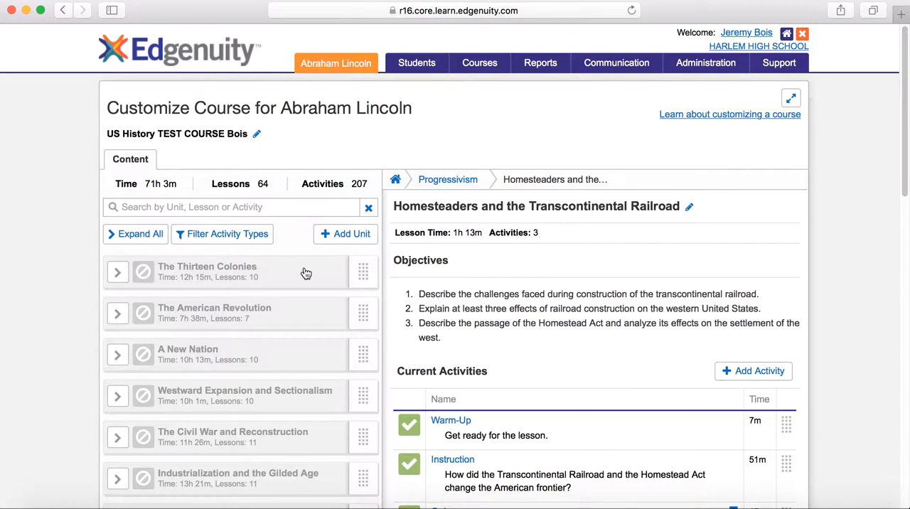
scroll("down", 3)
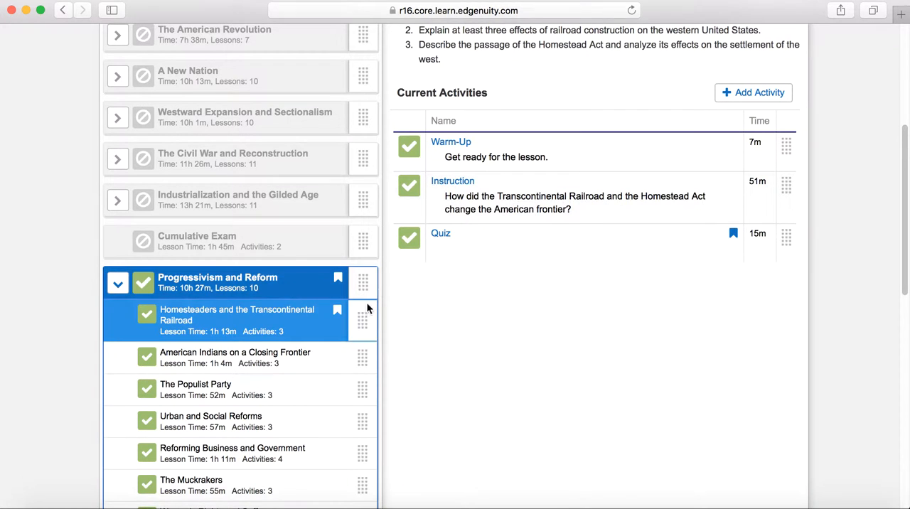
scroll("down", 3)
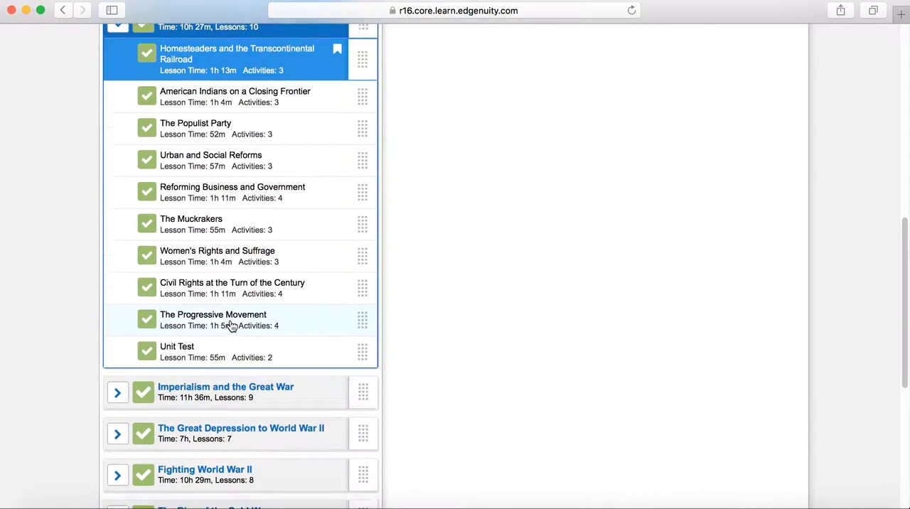
left_click(237, 59)
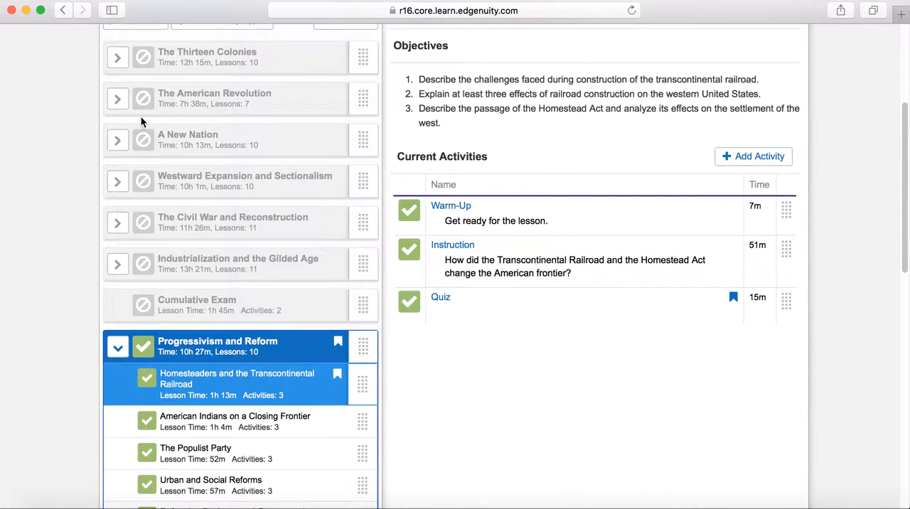
mouse_move(159, 85)
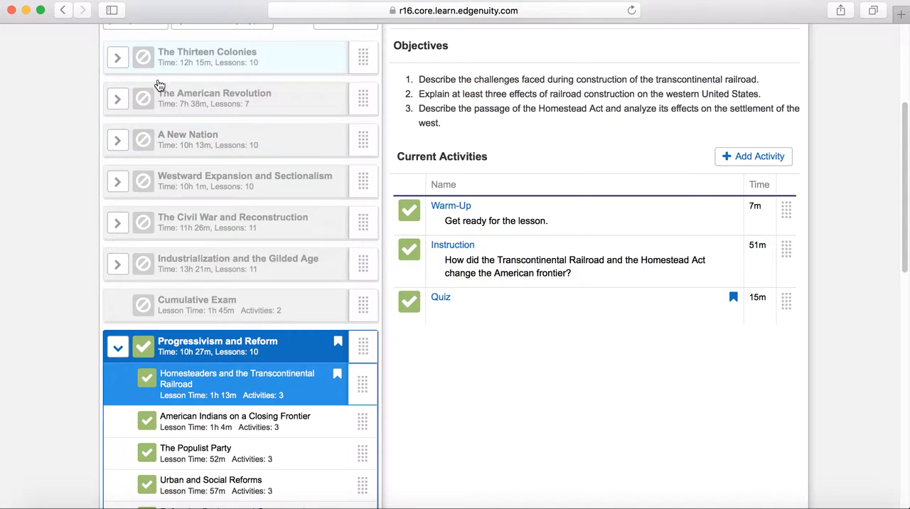
mouse_move(189, 202)
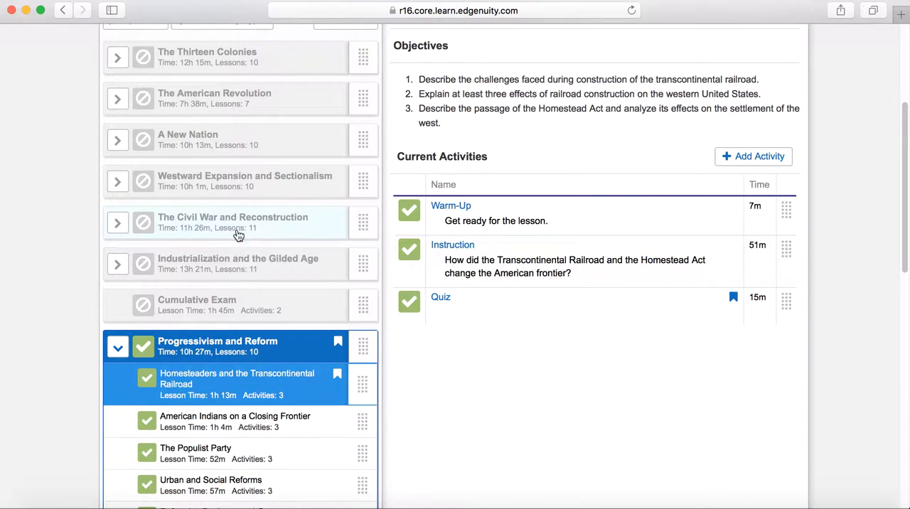
scroll("down", 3)
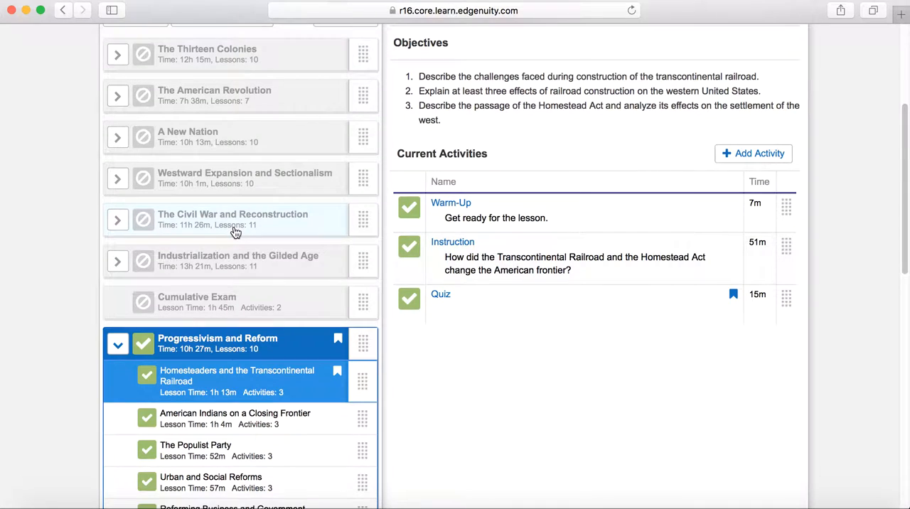
scroll("down", 3)
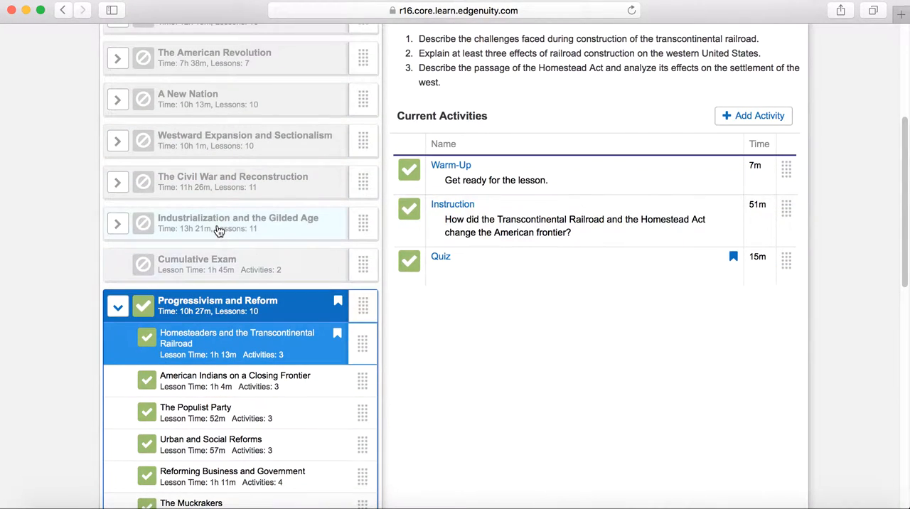
scroll("down", 3)
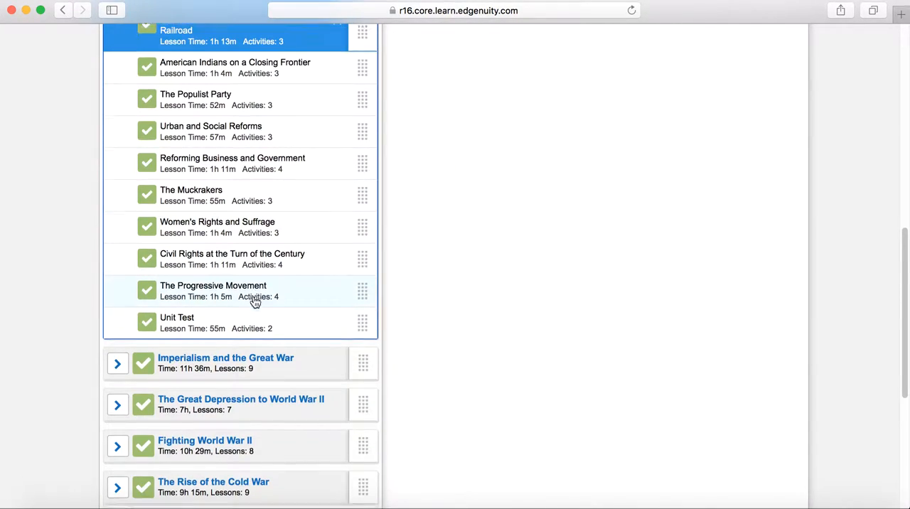
scroll("down", 3)
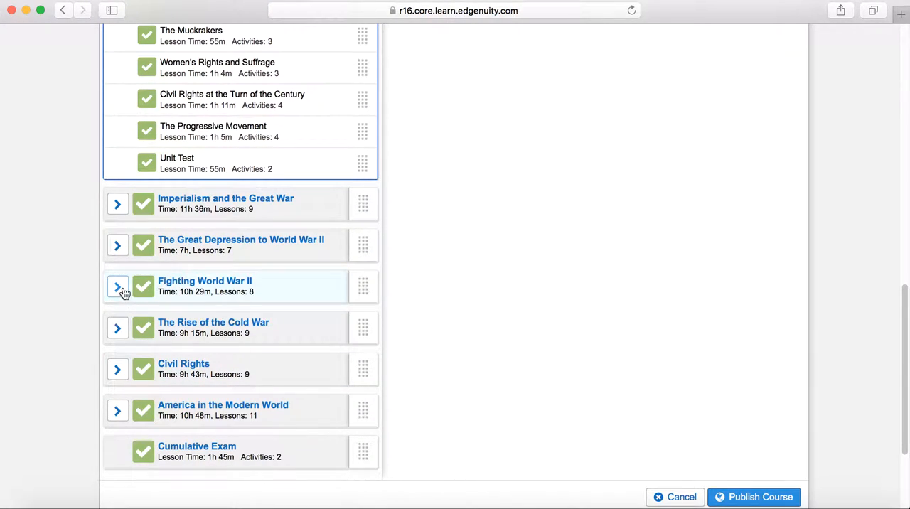
mouse_move(138, 288)
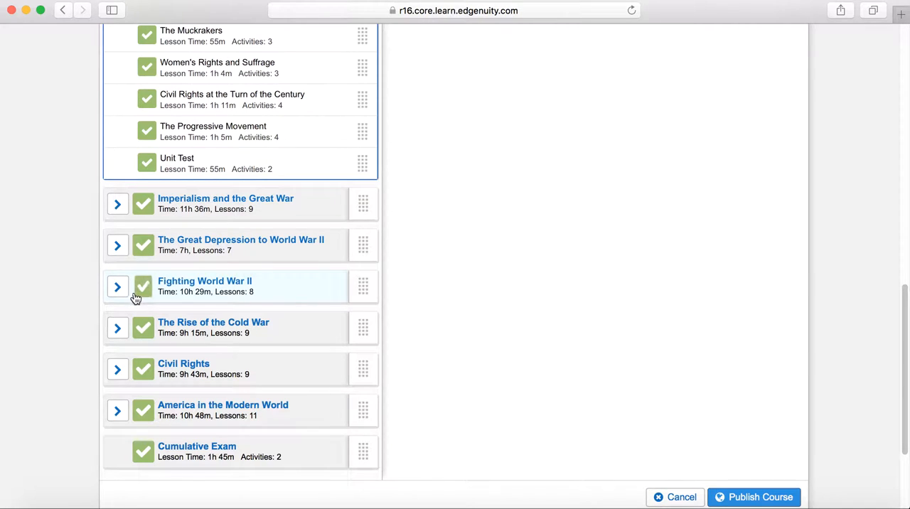
Expand Fighting World War II and switch off its The War in Europe lesson.
left_click(118, 286)
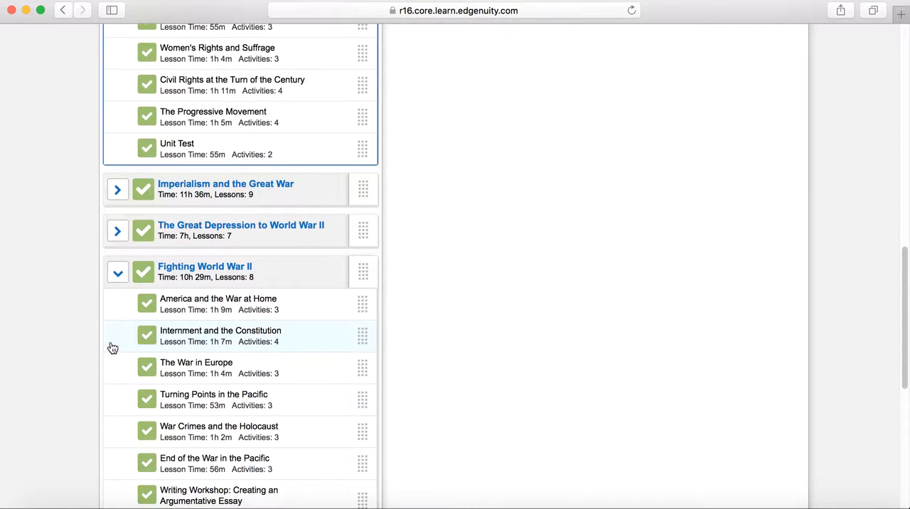
scroll("down", 3)
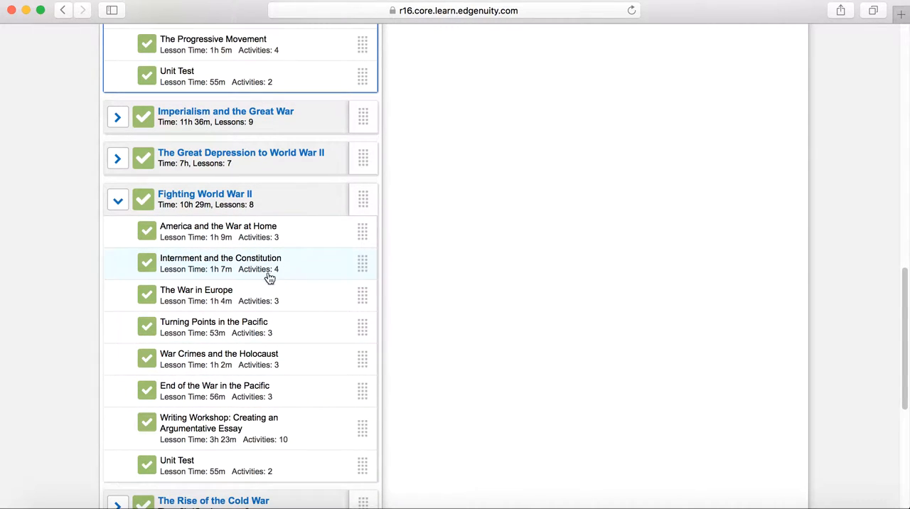
mouse_move(229, 275)
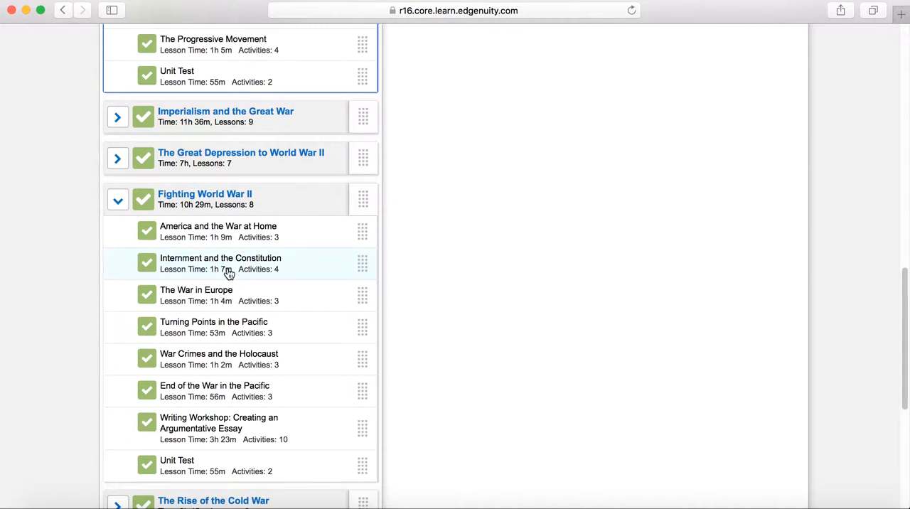
mouse_move(151, 295)
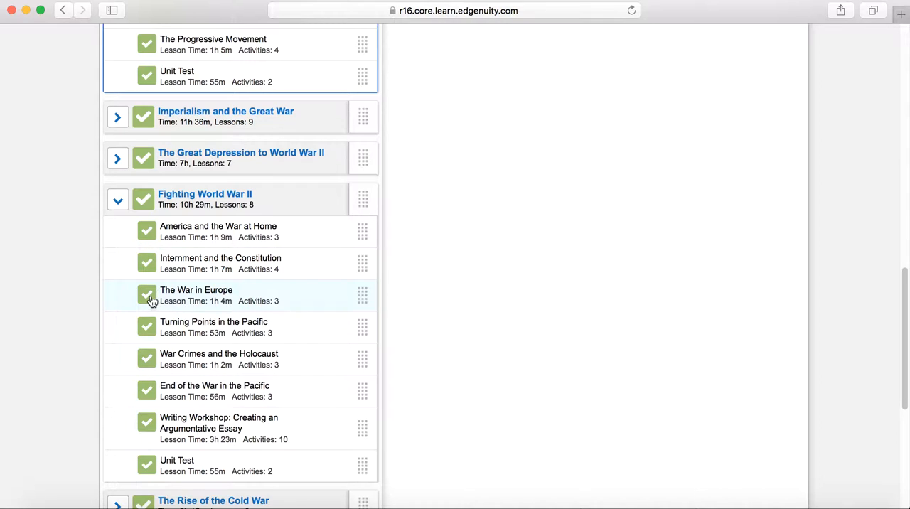
left_click(147, 294)
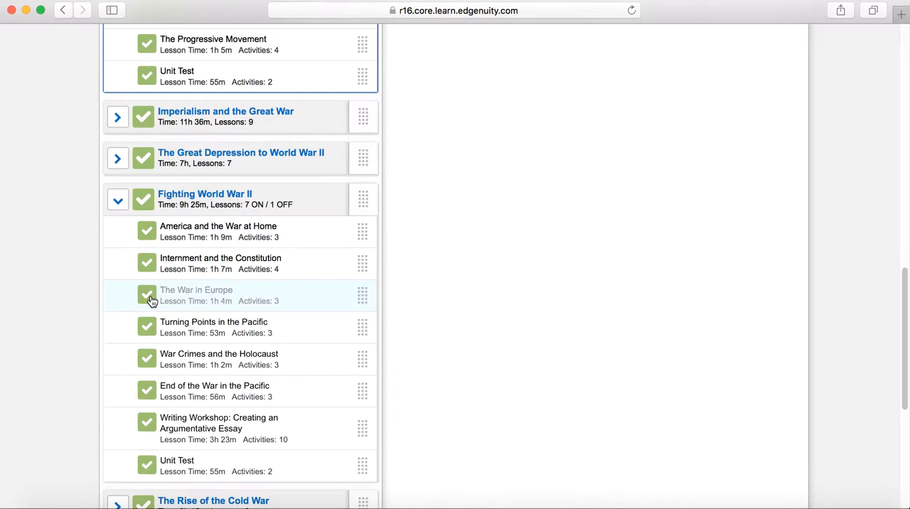
left_click(147, 294)
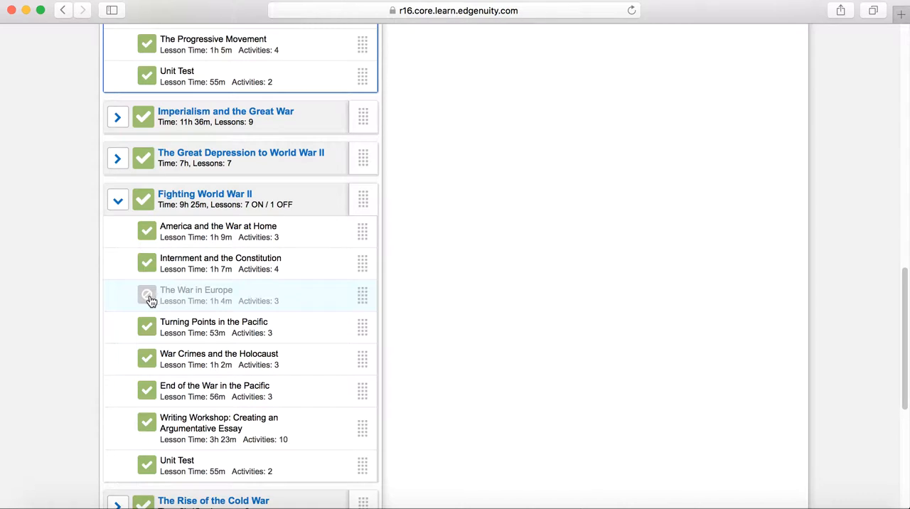
left_click(147, 294)
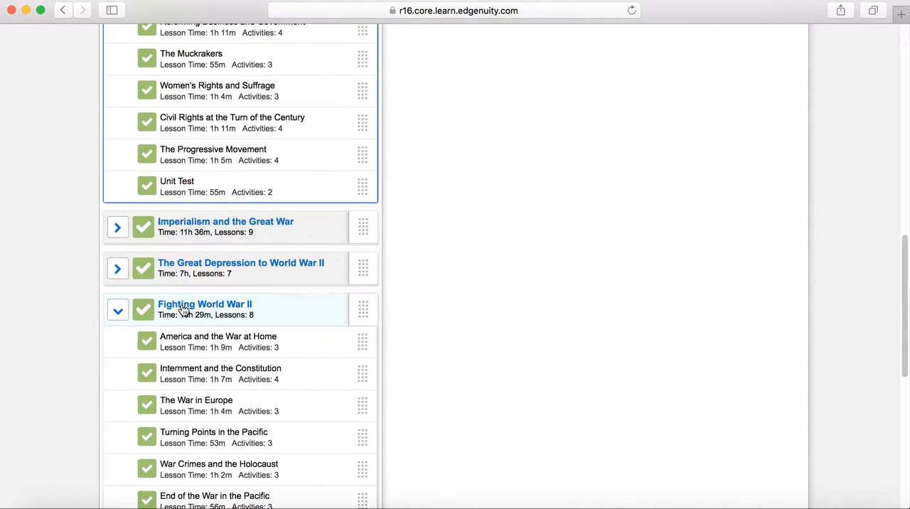
left_click(237, 265)
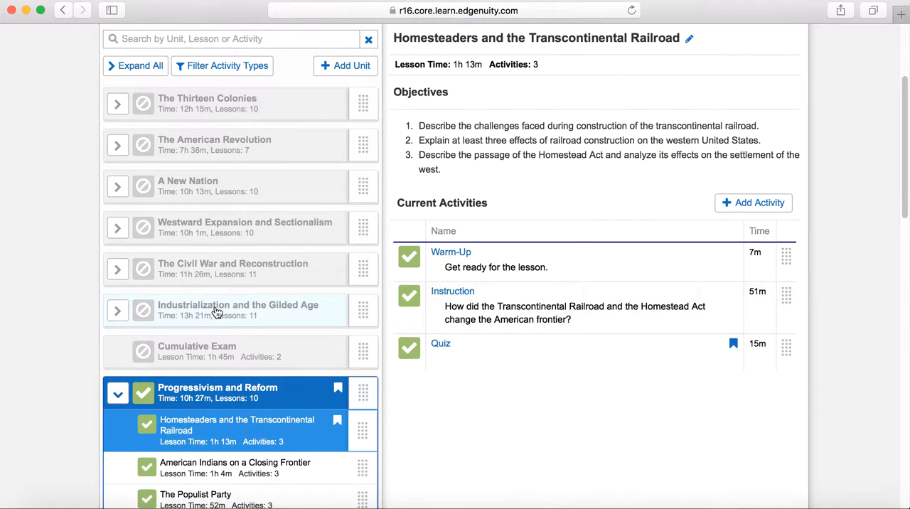
scroll("down", 3)
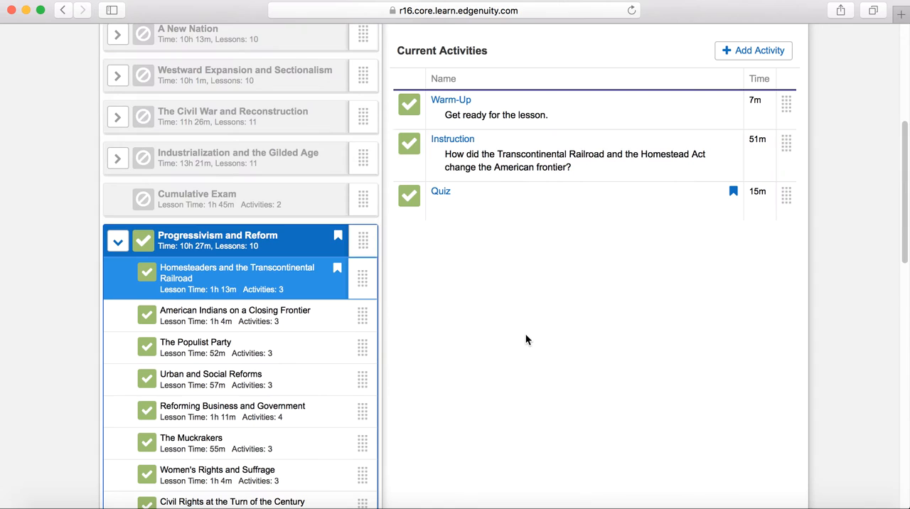
scroll("up", 3)
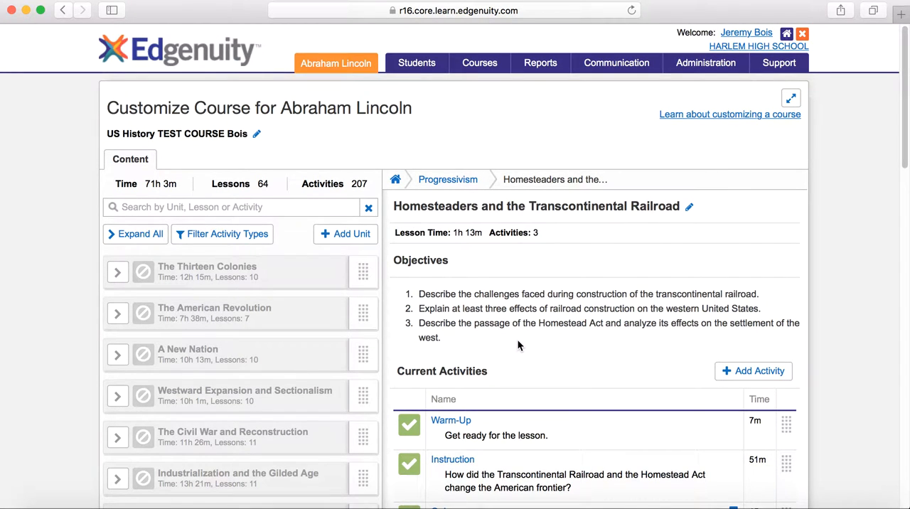
Open Abraham Lincoln's Progress Report from the student actions menu.
left_click(416, 63)
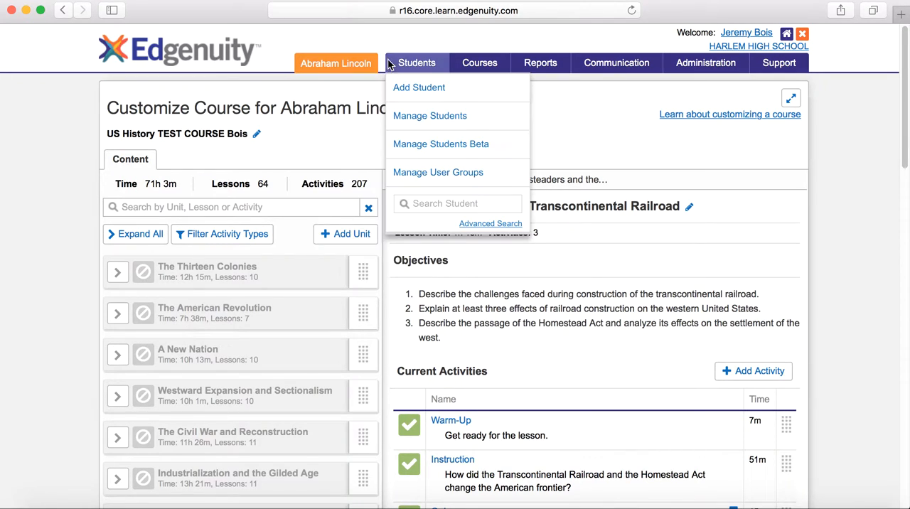
left_click(326, 44)
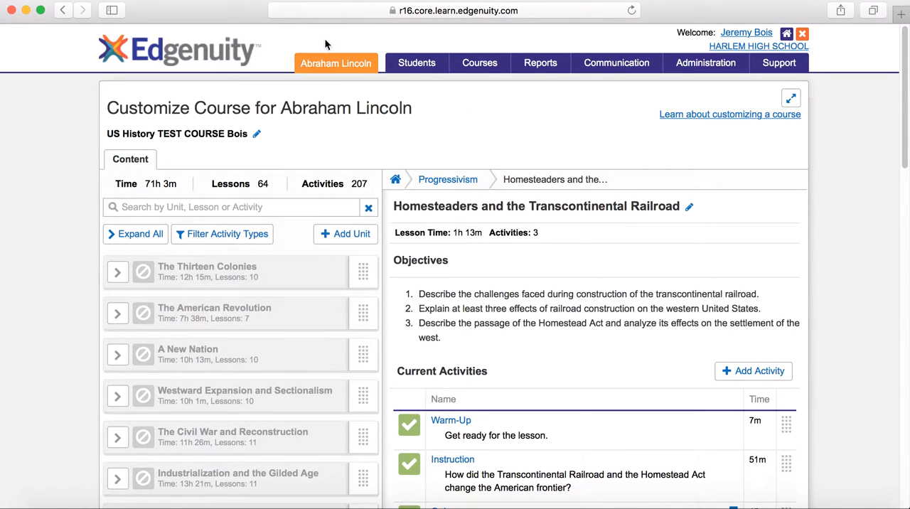
left_click(335, 63)
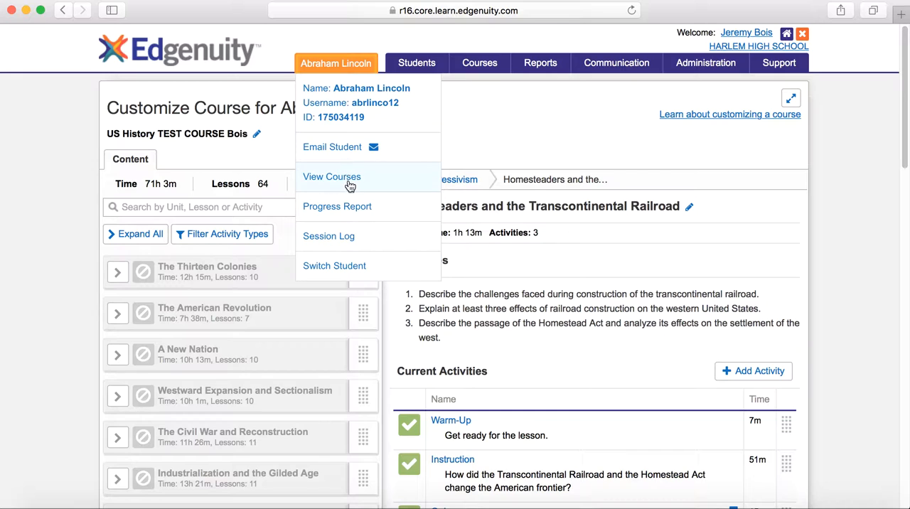
left_click(337, 206)
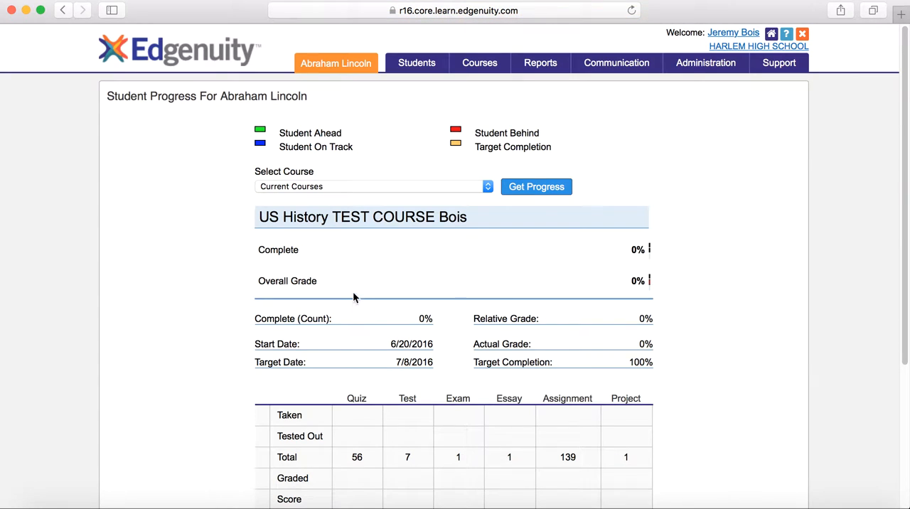
Scroll through the progress report to review completion and grade bars for the US History test course.
scroll("down", 3)
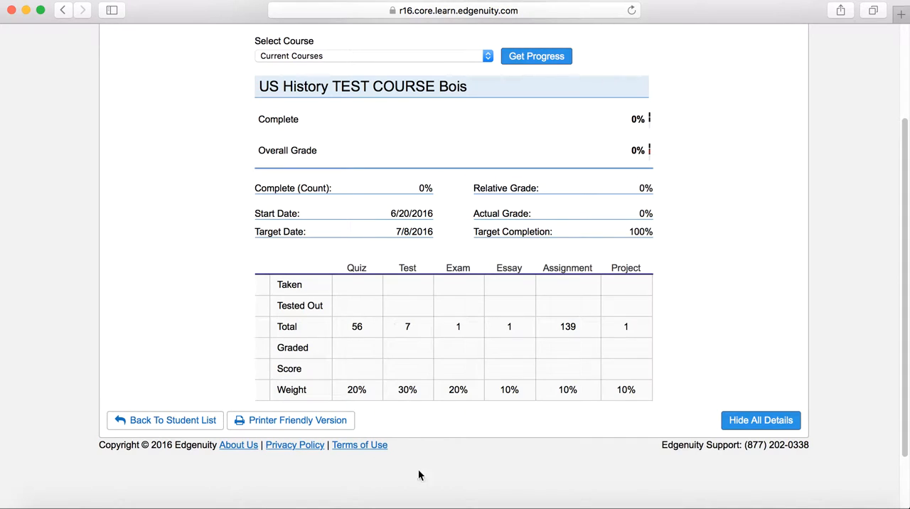
scroll("up", 3)
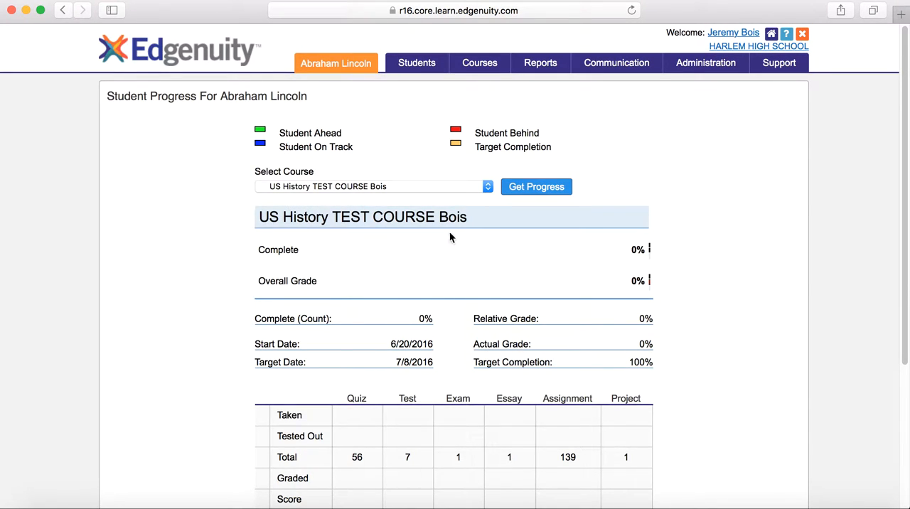
scroll("down", 3)
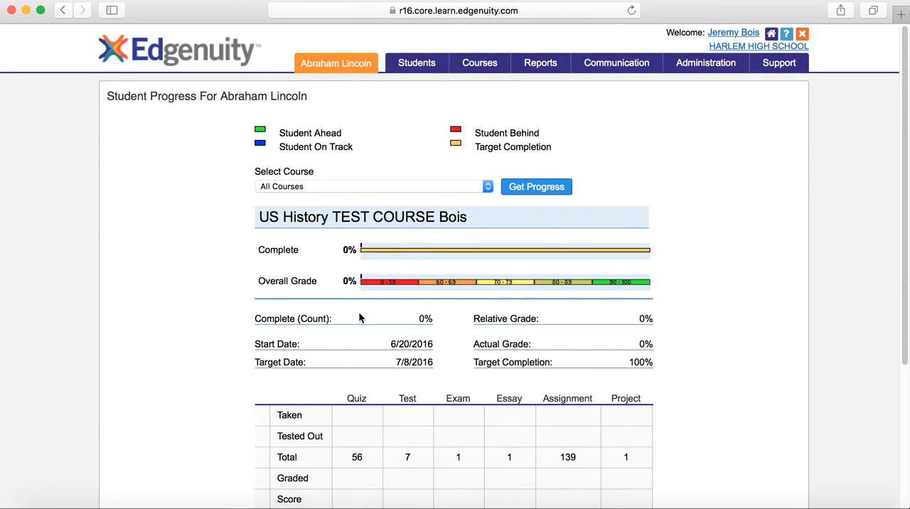
scroll("down", 3)
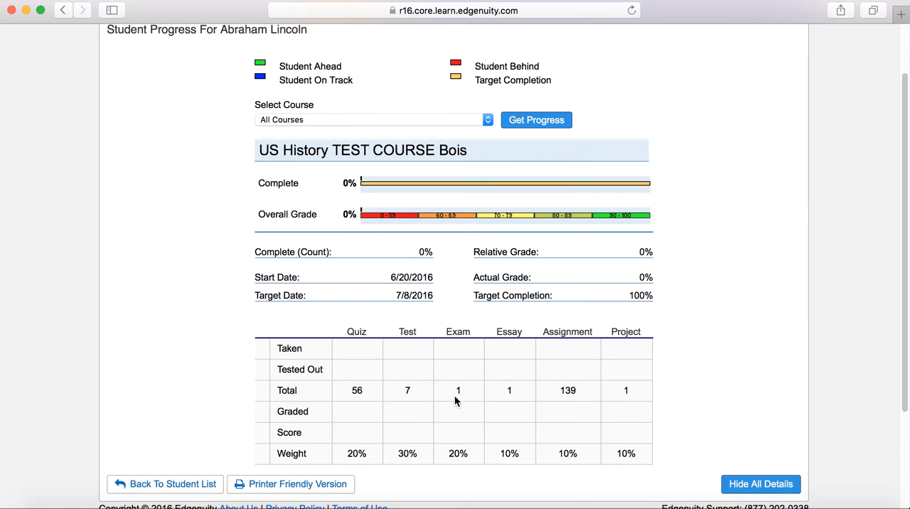
scroll("up", 3)
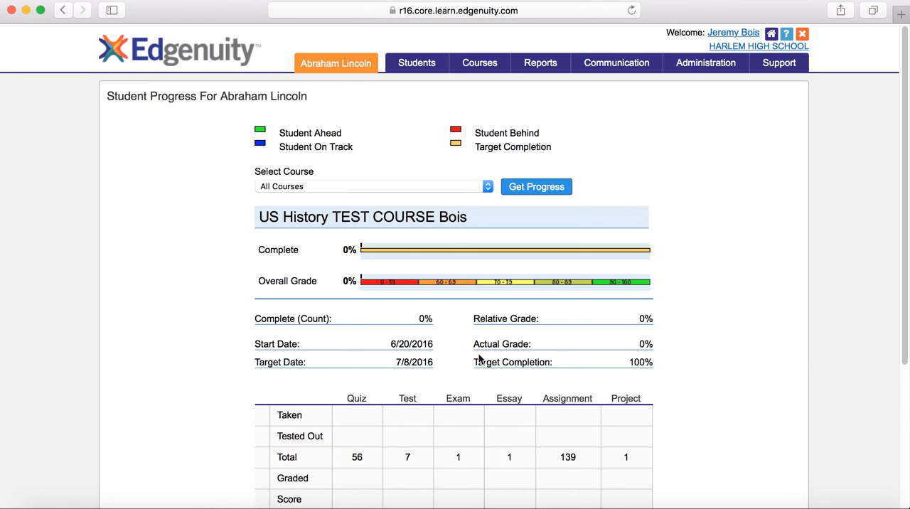